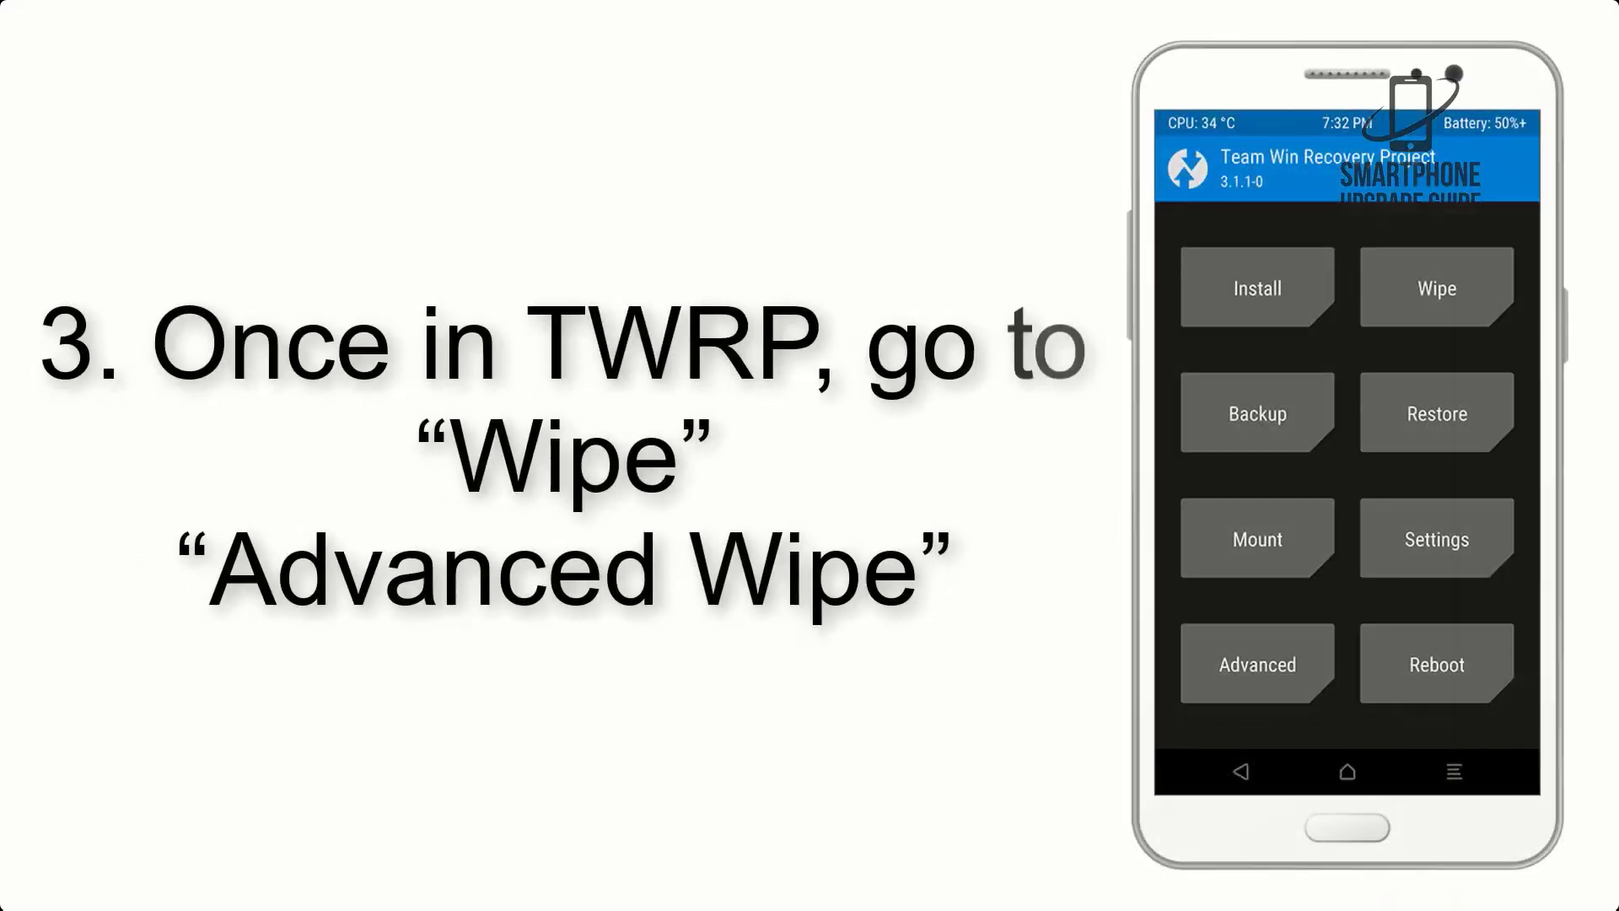
- Look through the Wipe partition options, then select G-Apps.zip from /sdcard/Download under Install
left_click(1434, 287)
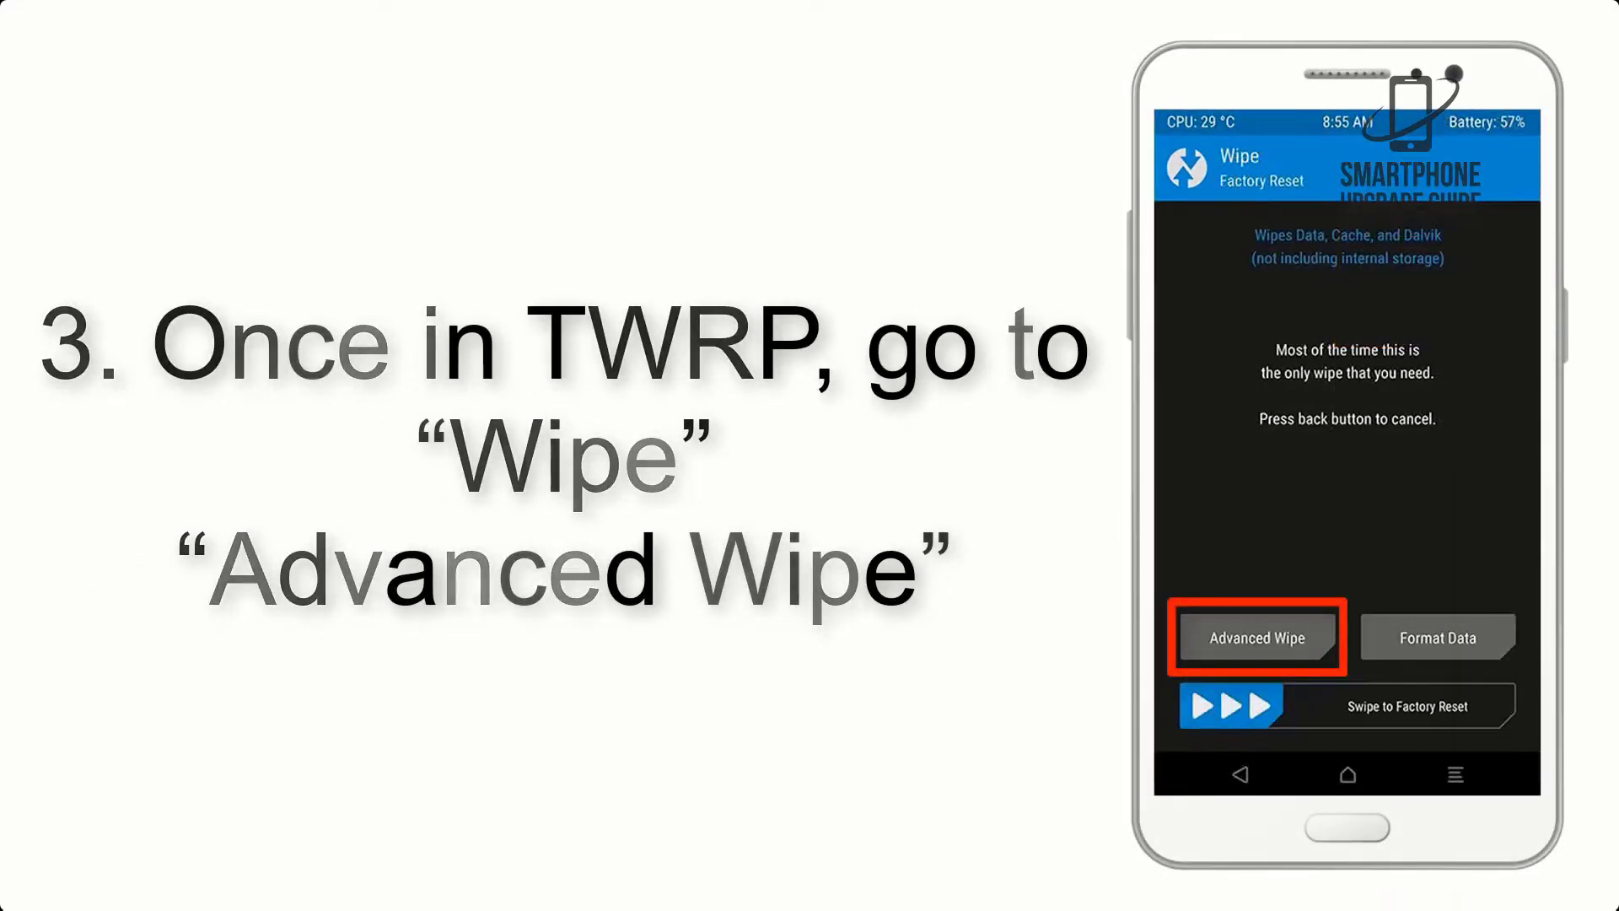
left_click(1256, 637)
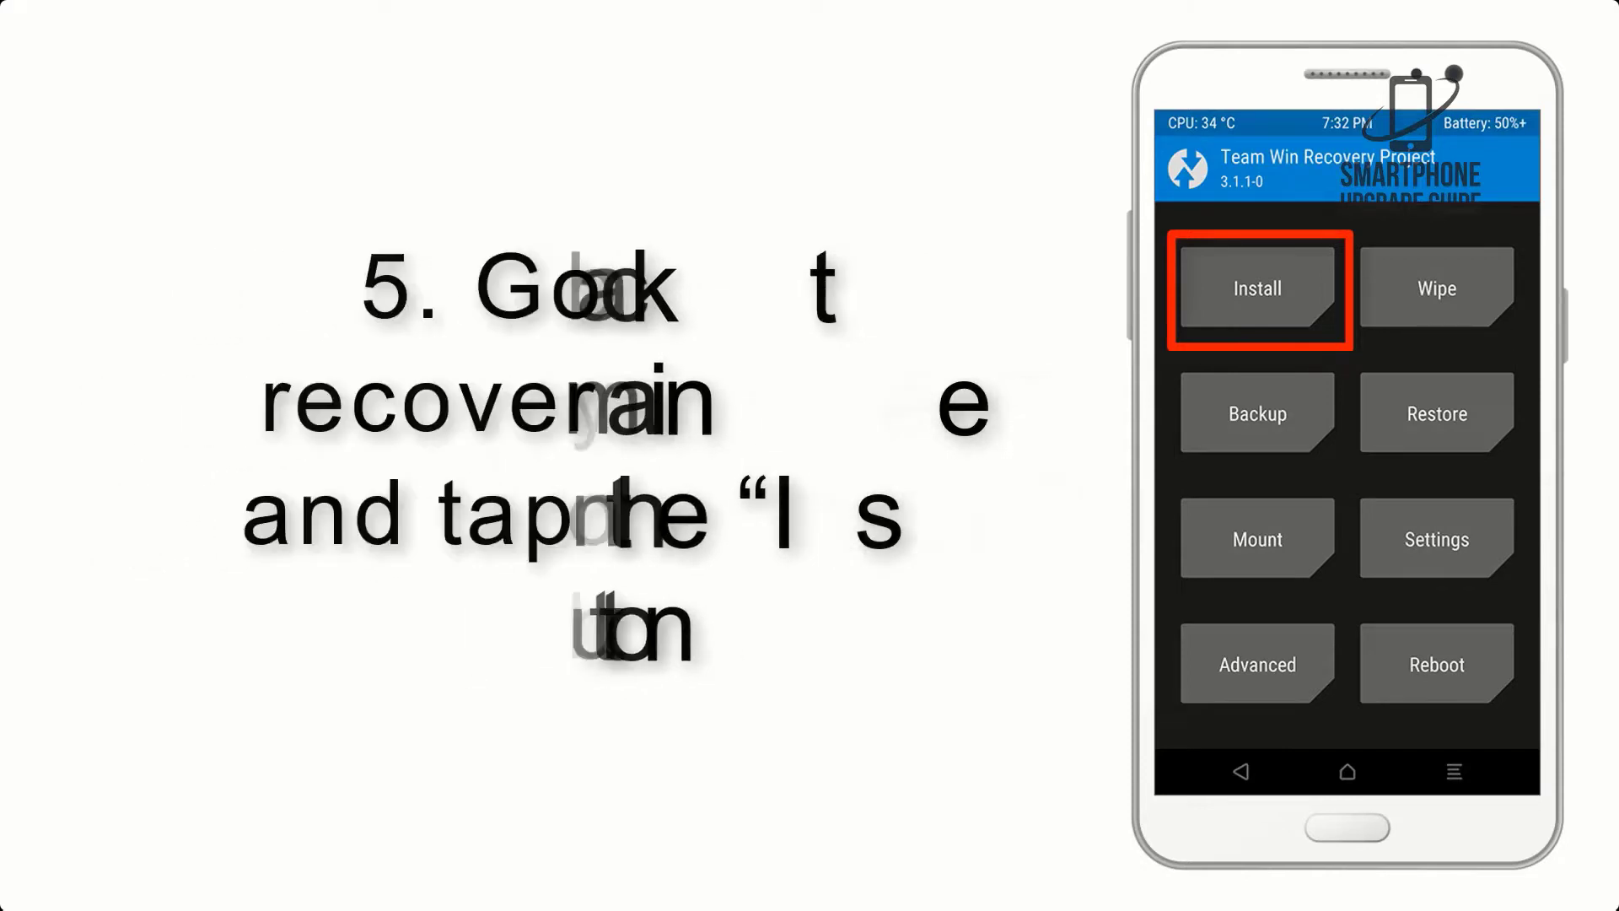
left_click(1256, 289)
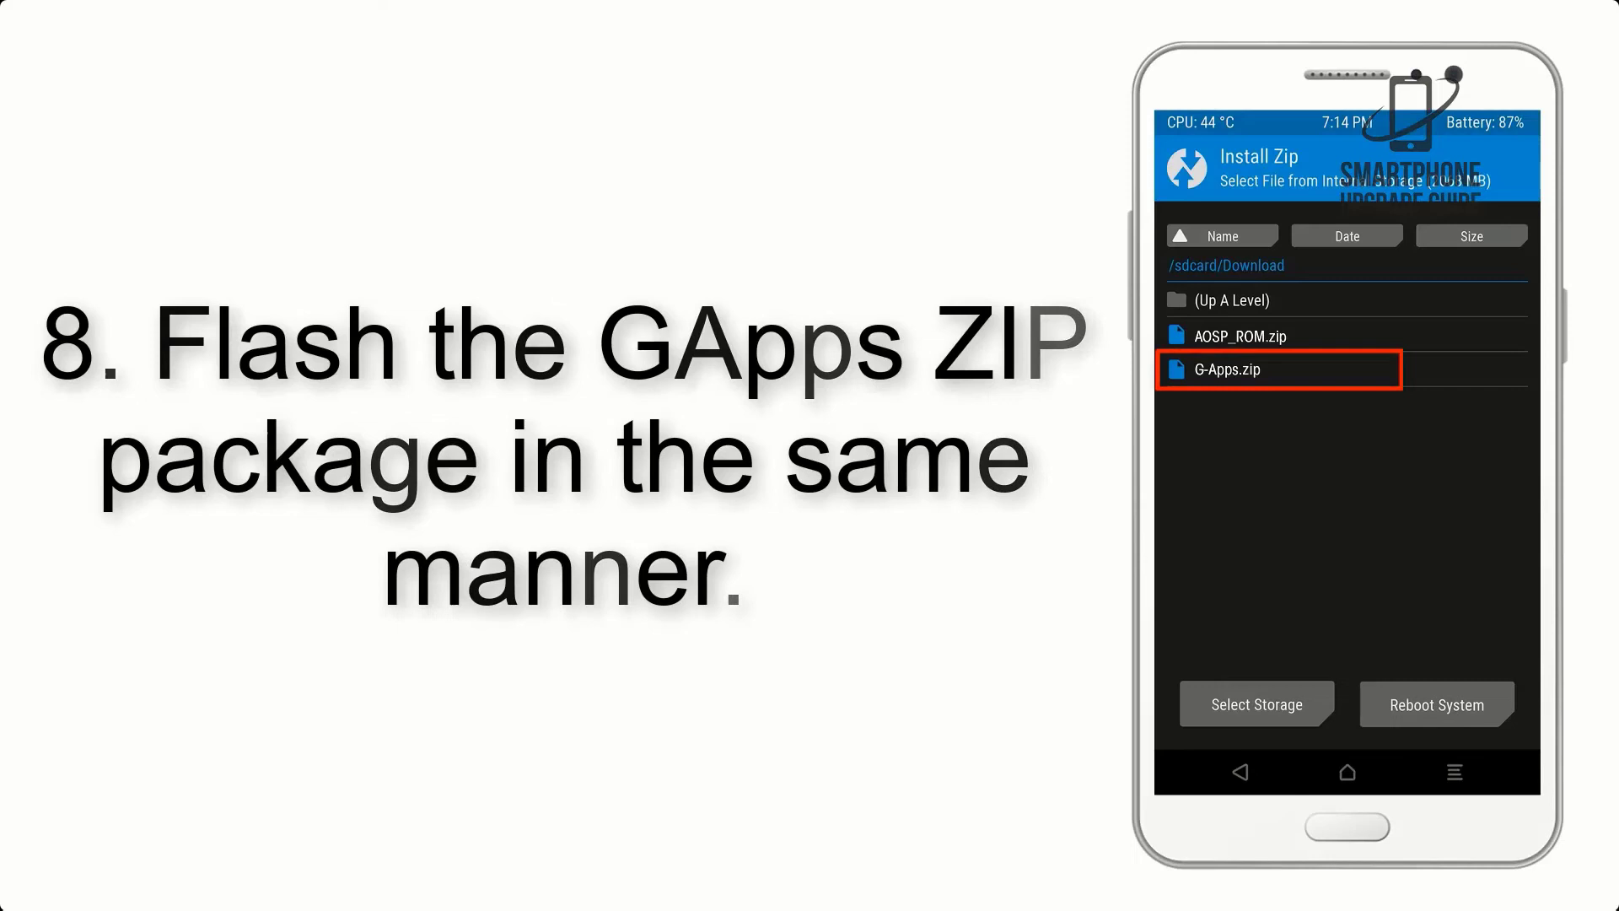
left_click(1278, 370)
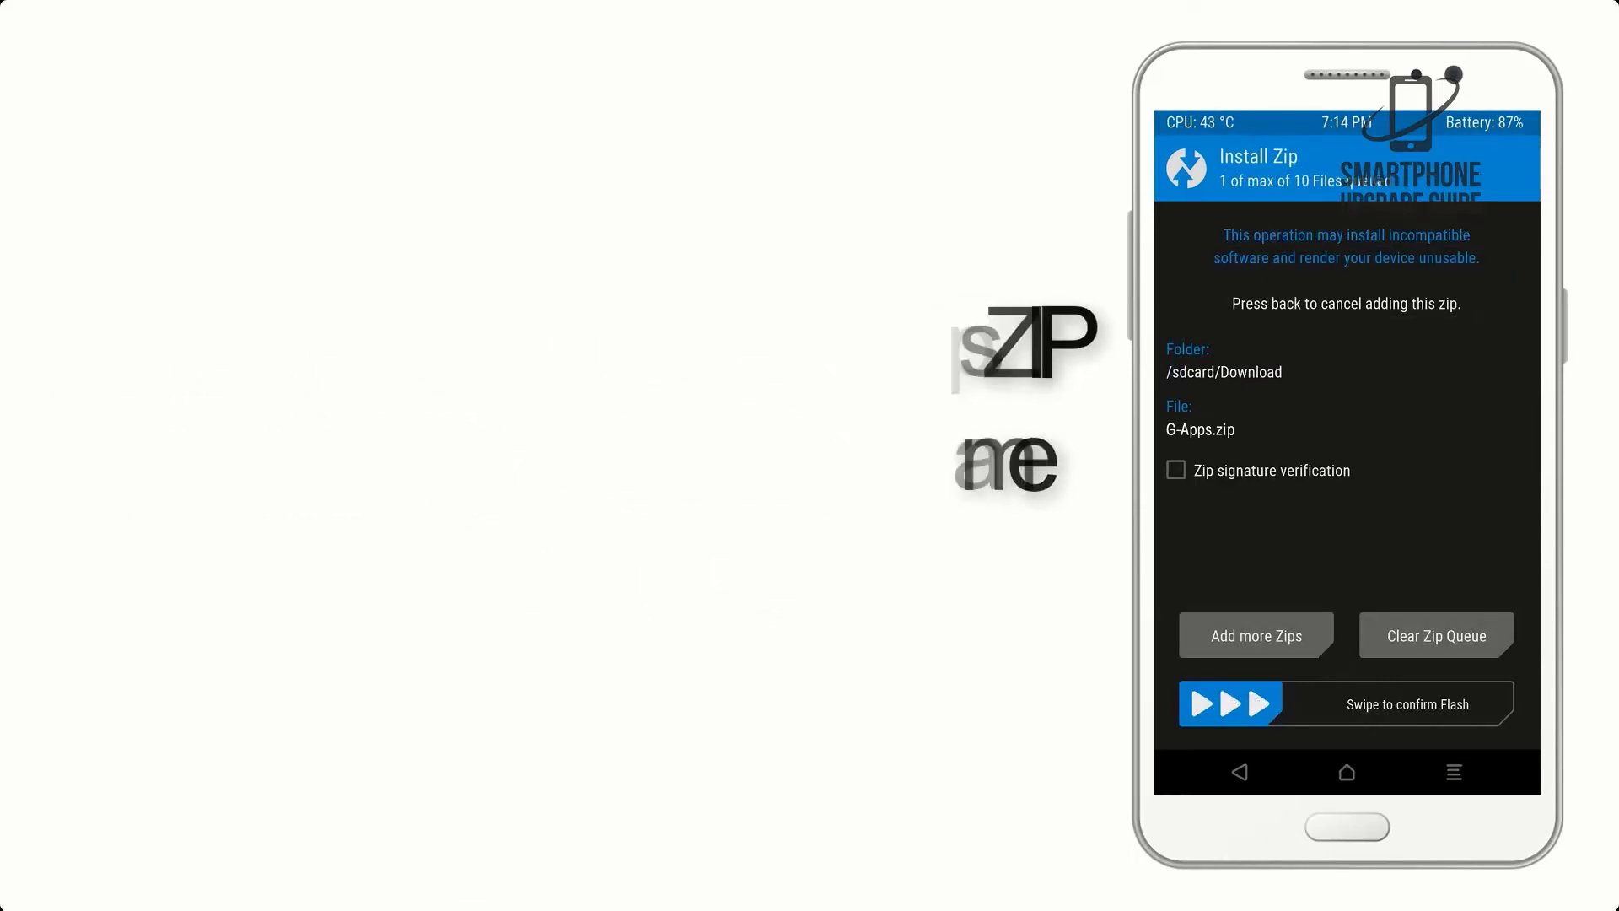